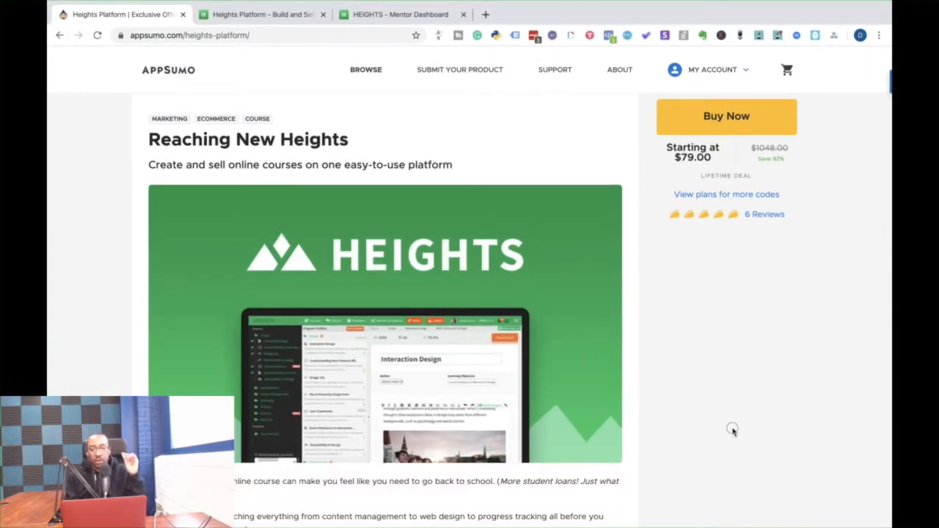
mouse_move(804, 452)
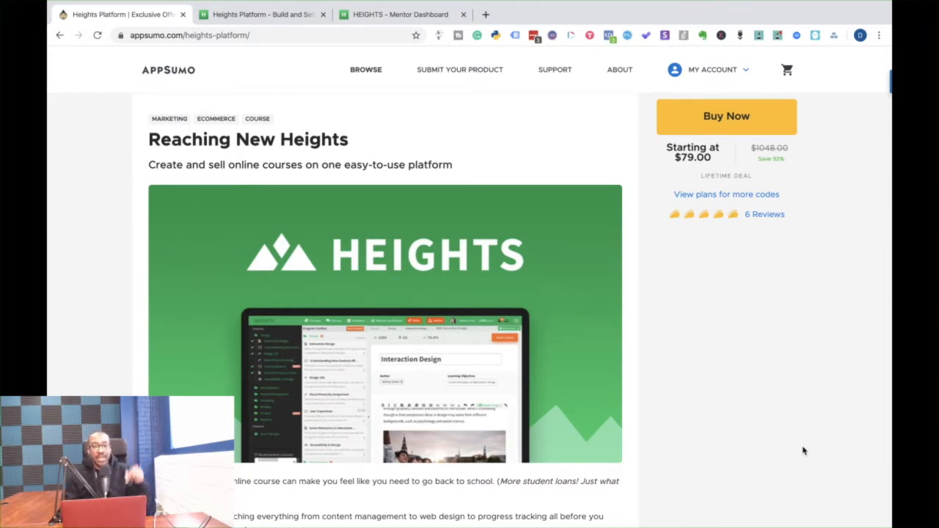
mouse_move(642, 404)
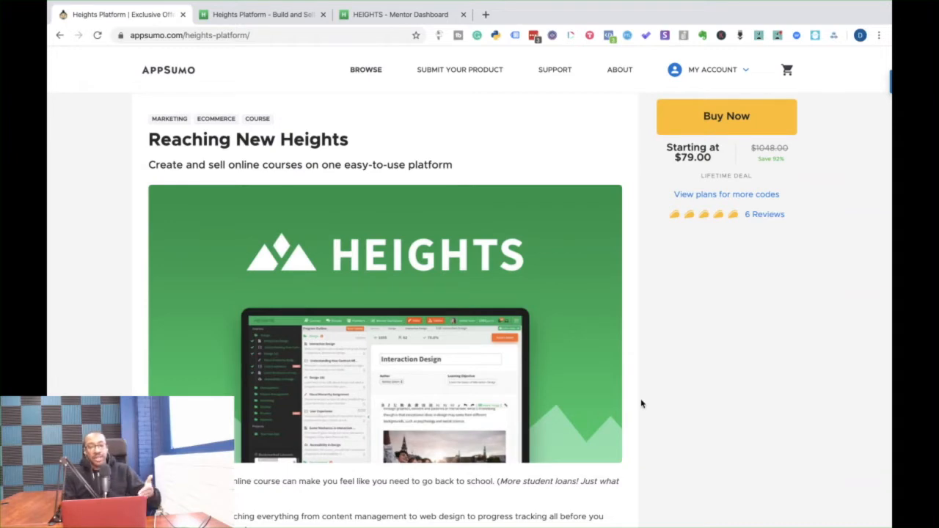
Switch to the heightsplatform.com homepage and scroll down past 'Get Learners Real Results' to the Ultimate Platform section.
scroll("down", 3)
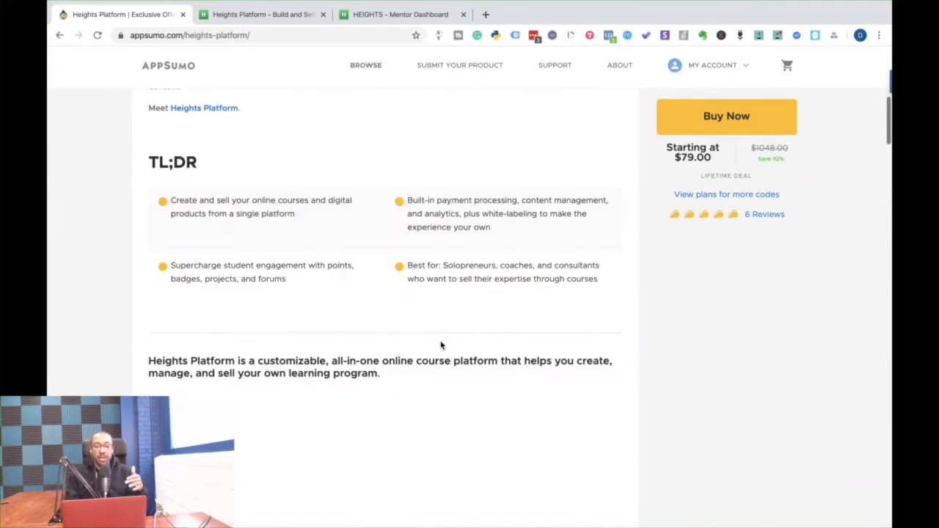
scroll("up", 3)
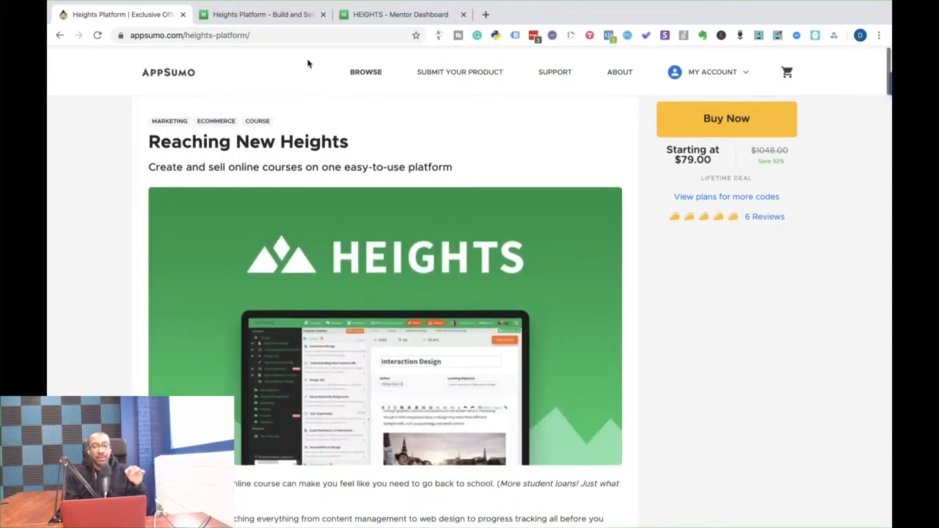
left_click(262, 14)
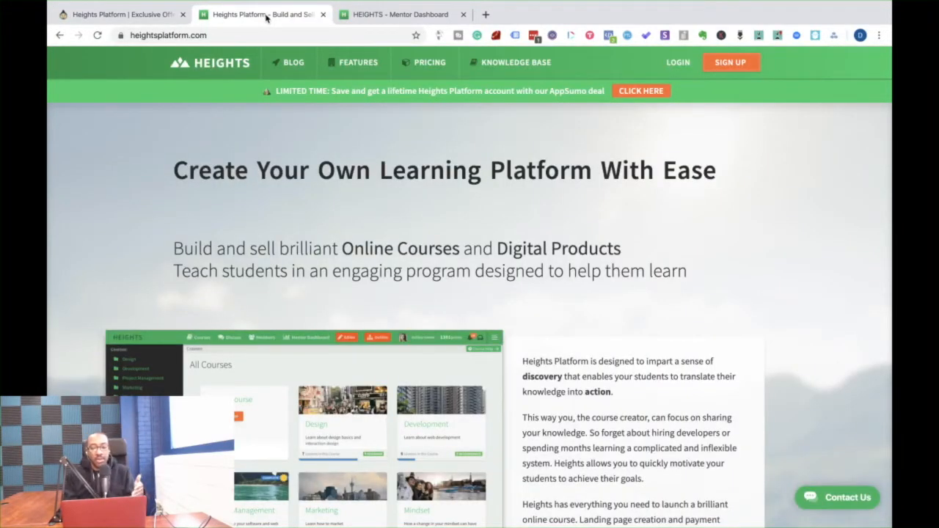
mouse_move(304, 236)
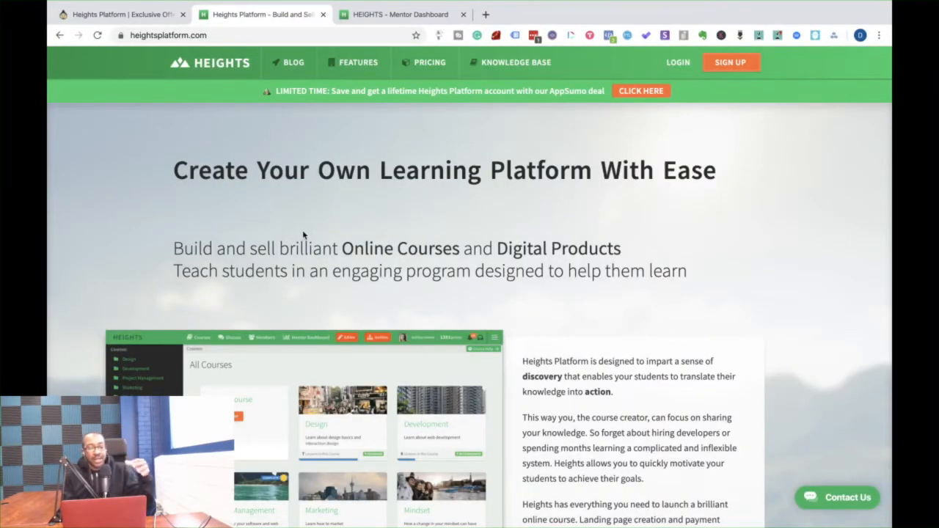
scroll("down", 3)
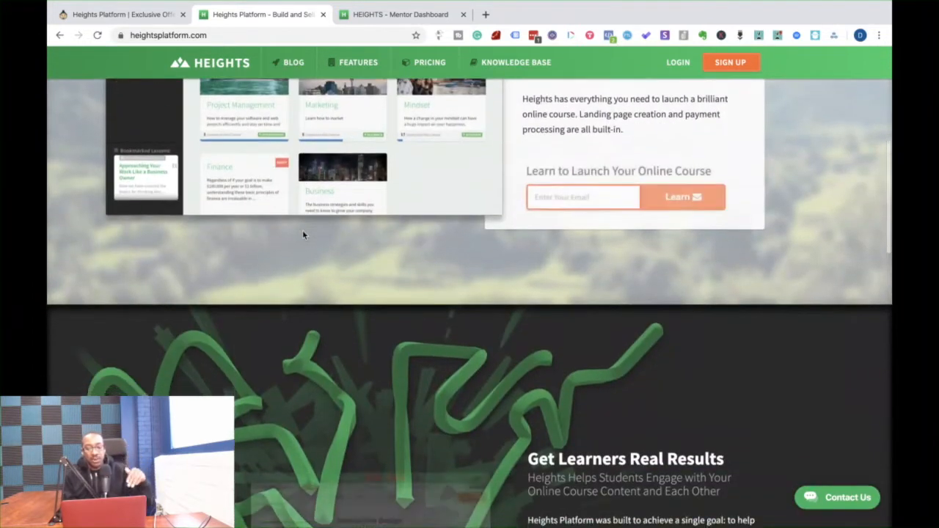
scroll("down", 3)
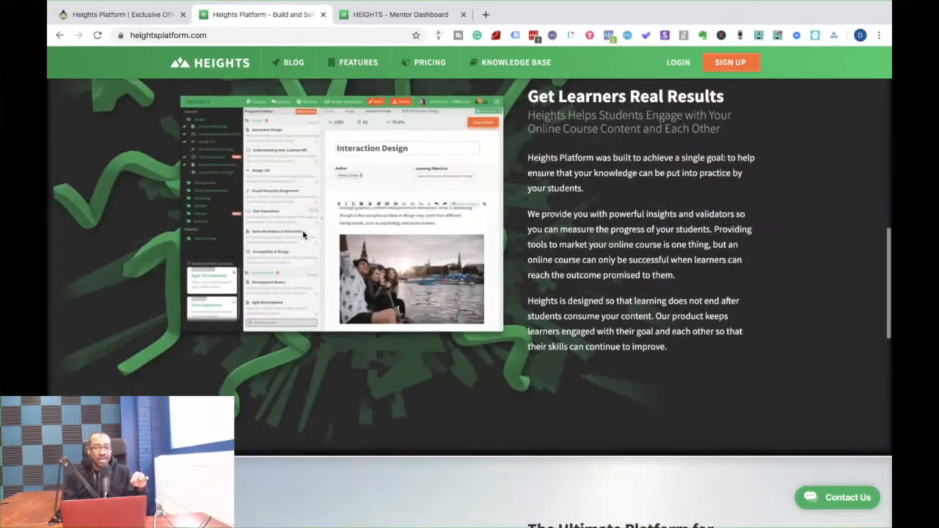
scroll("down", 3)
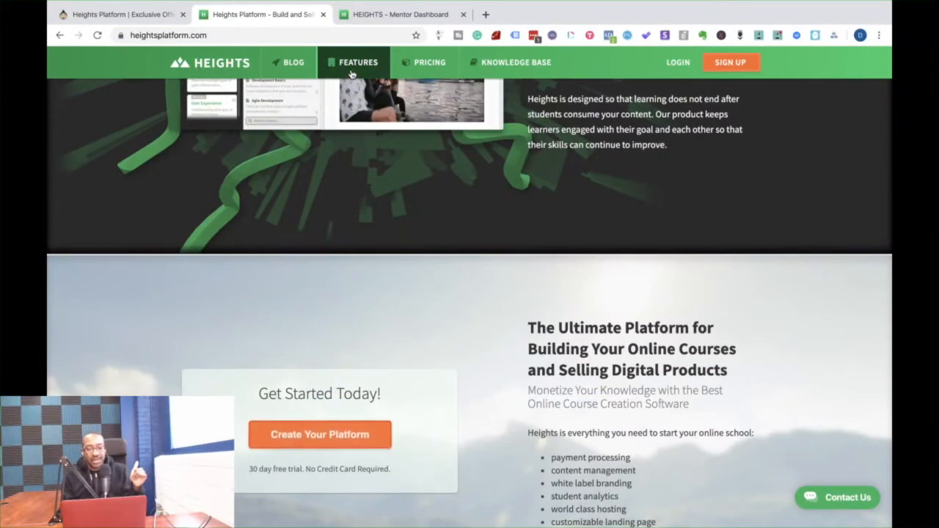
Go to the Features page from the site header and read its opening sections.
left_click(357, 62)
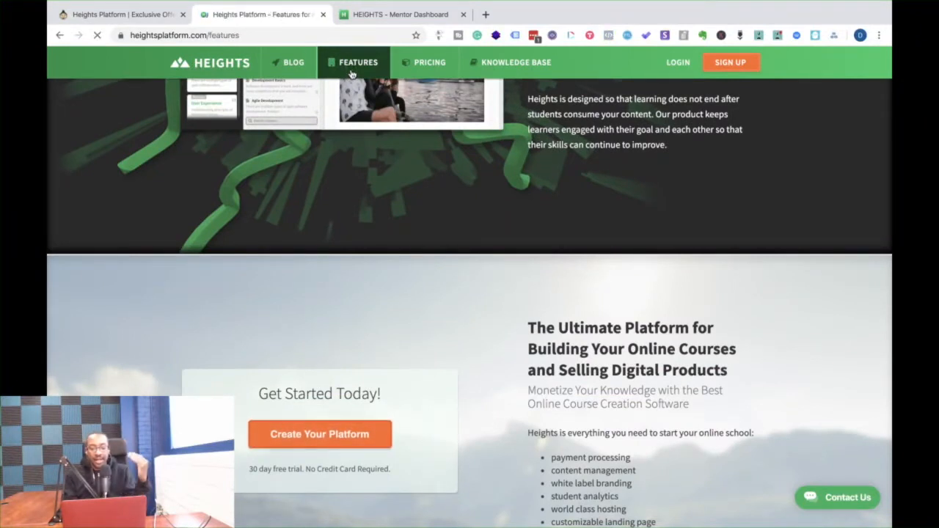
scroll("up", 3)
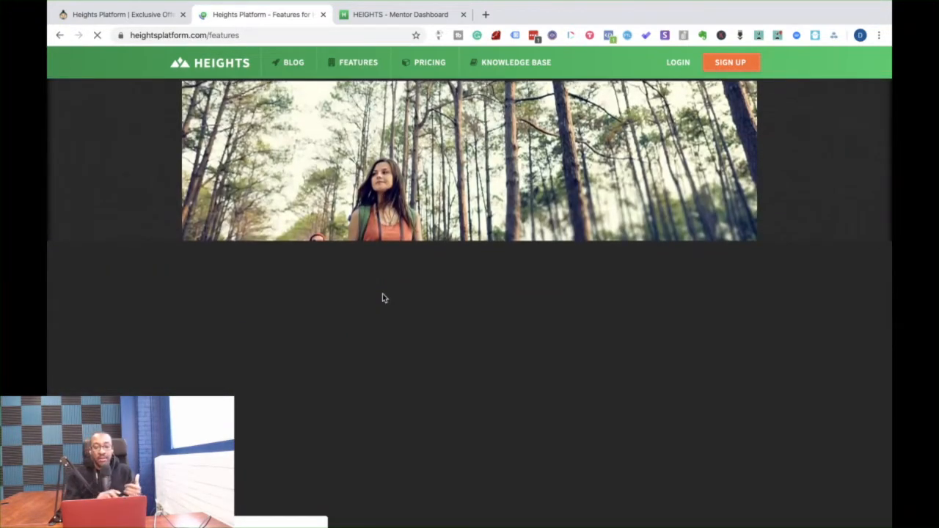
scroll("down", 3)
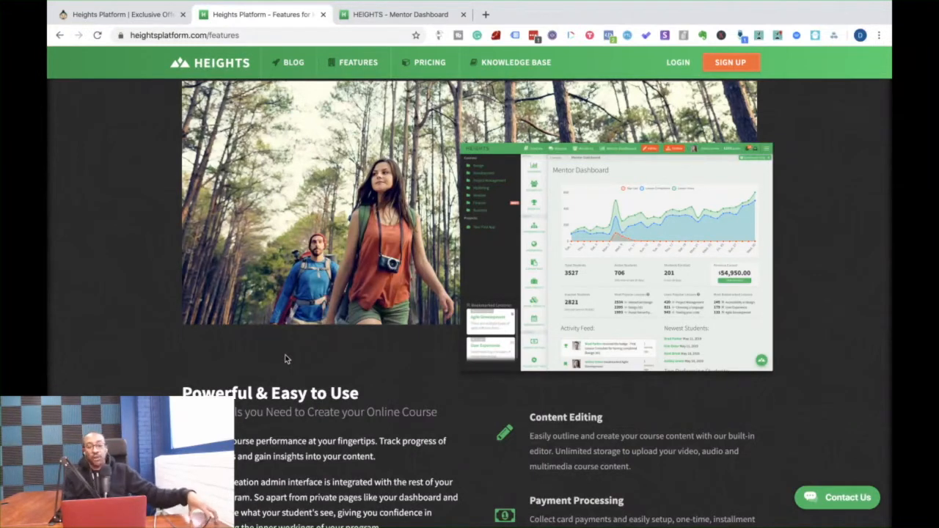
scroll("down", 3)
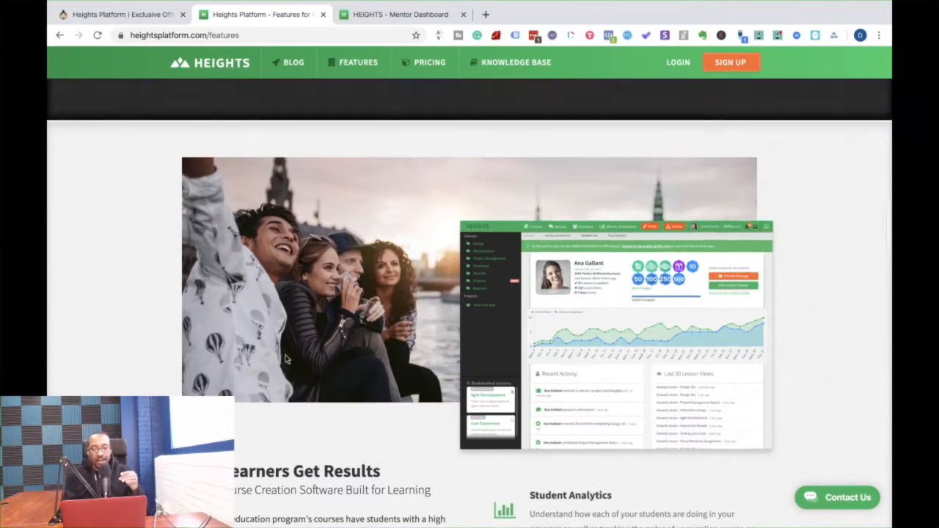
scroll("down", 3)
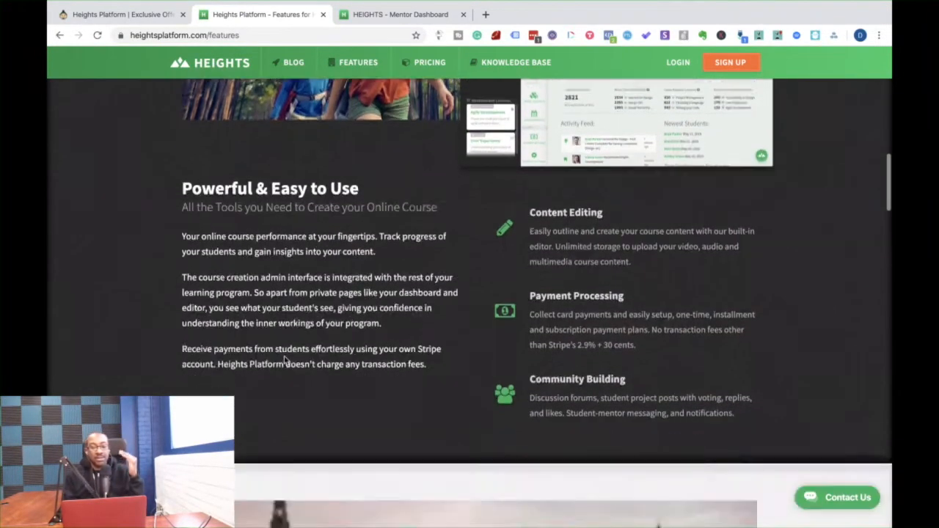
Continue reading down the Features page to its footer.
scroll("down", 3)
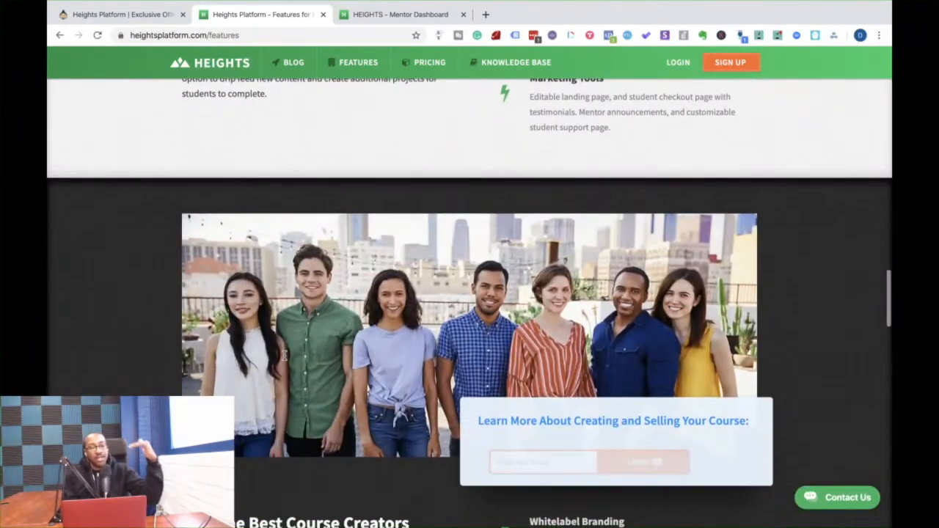
scroll("down", 3)
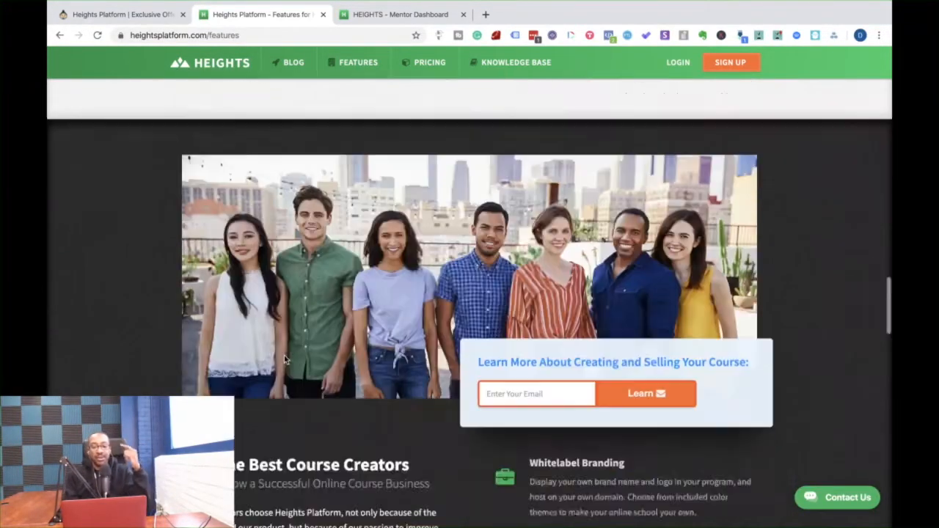
scroll("down", 3)
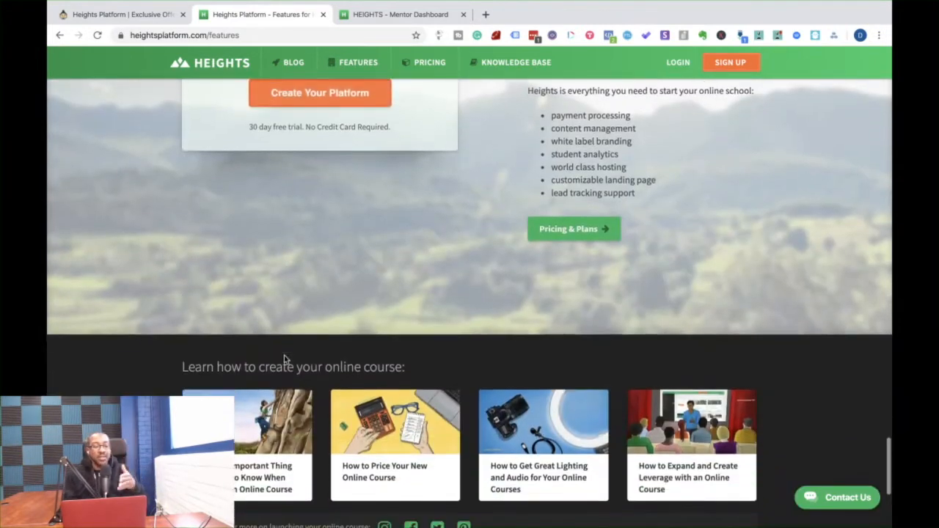
scroll("down", 3)
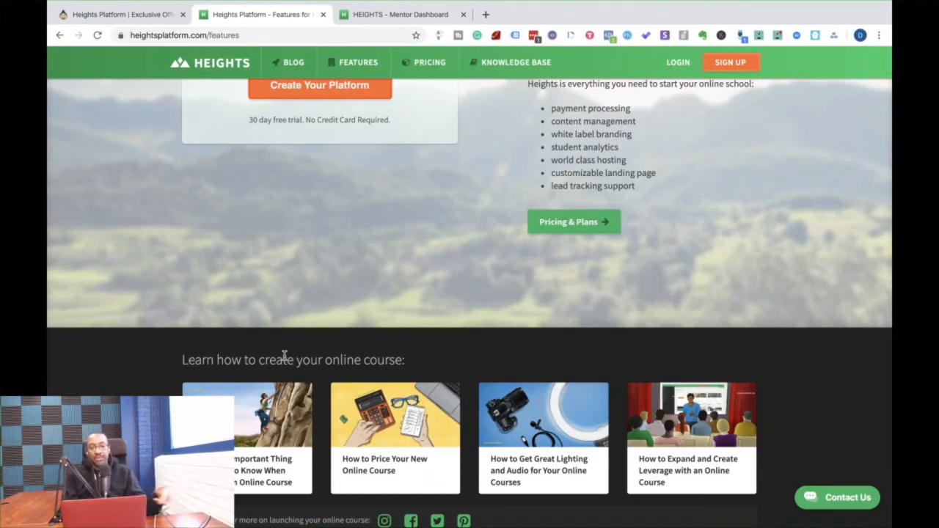
scroll("down", 3)
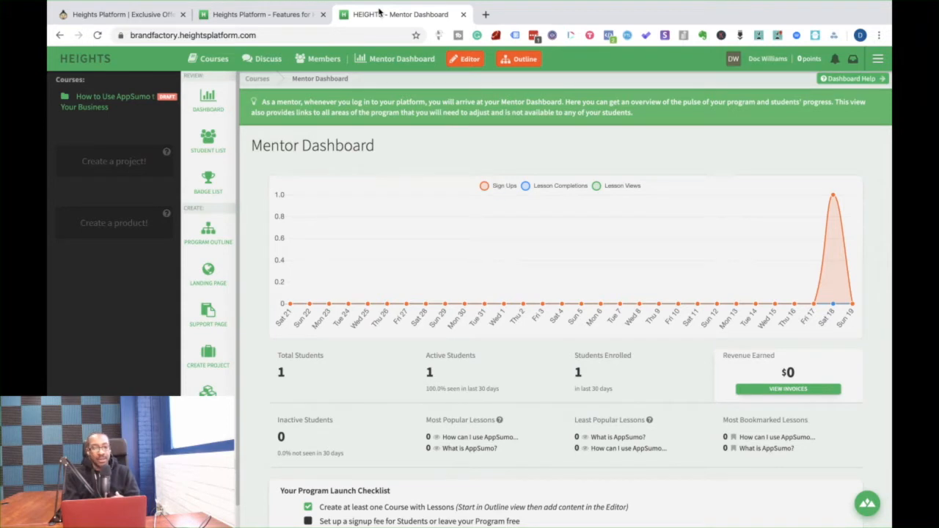
mouse_move(378, 12)
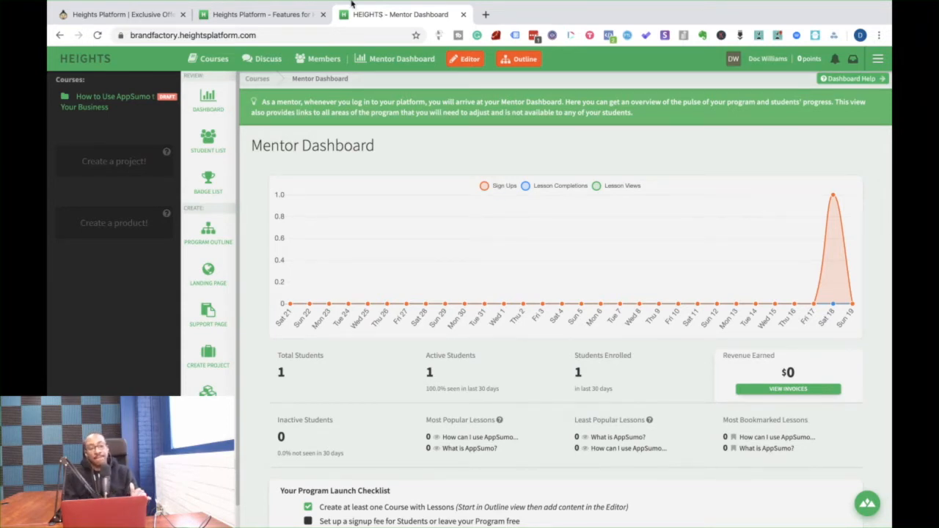
left_click(115, 97)
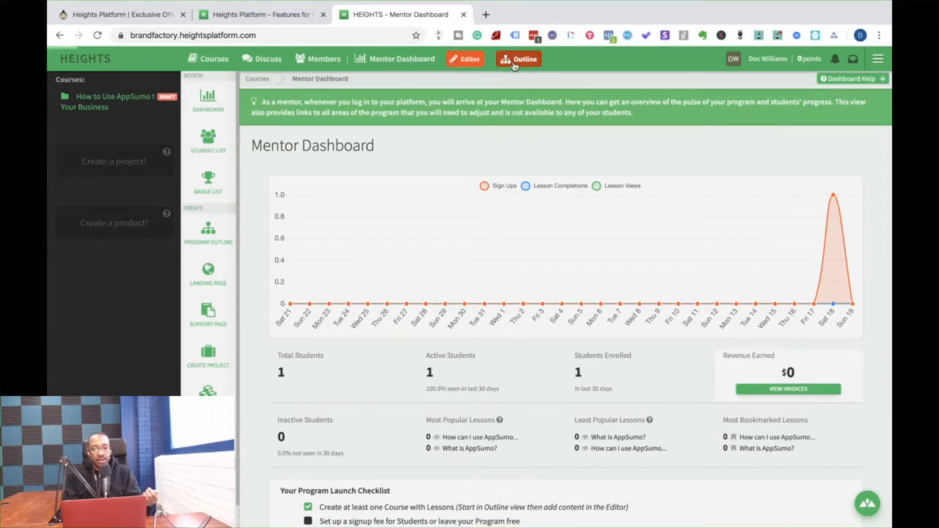
Go to the Outline and log back in with the saved credentials to reach the Climb Outline page.
left_click(520, 58)
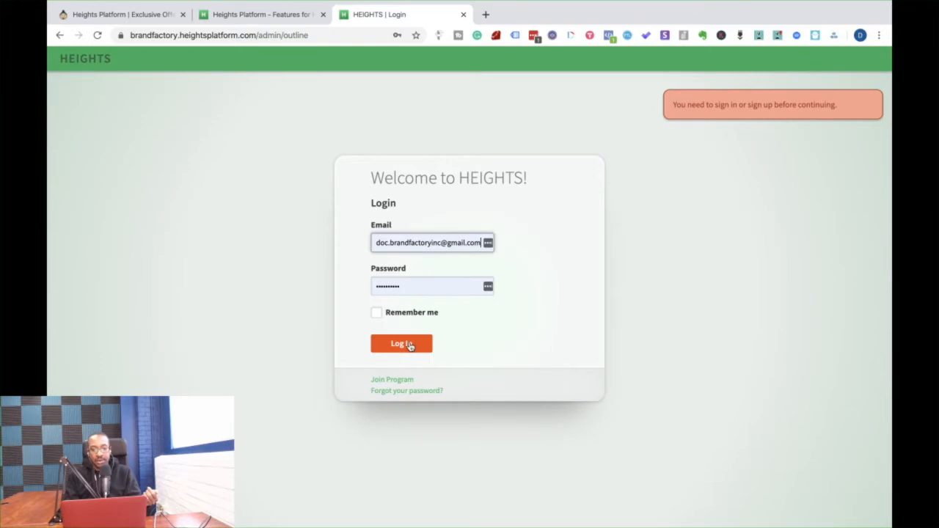
left_click(402, 343)
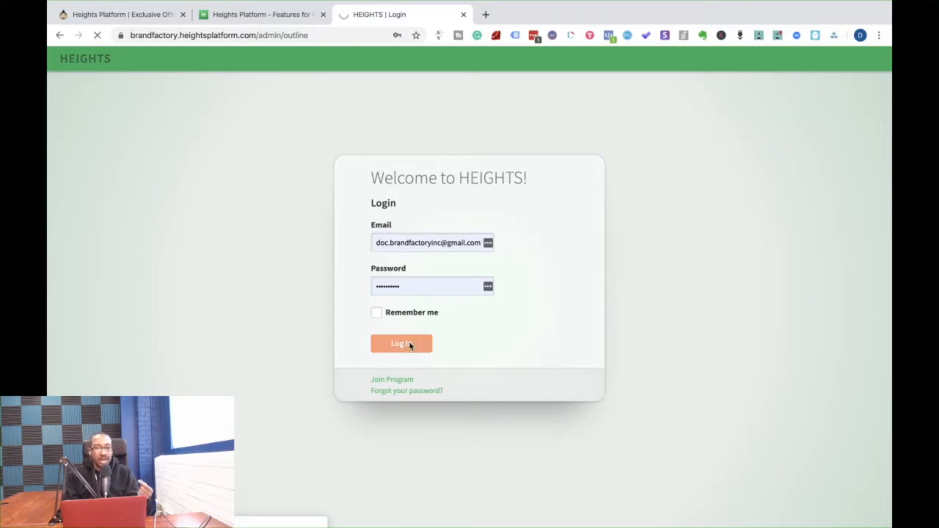
left_click(402, 343)
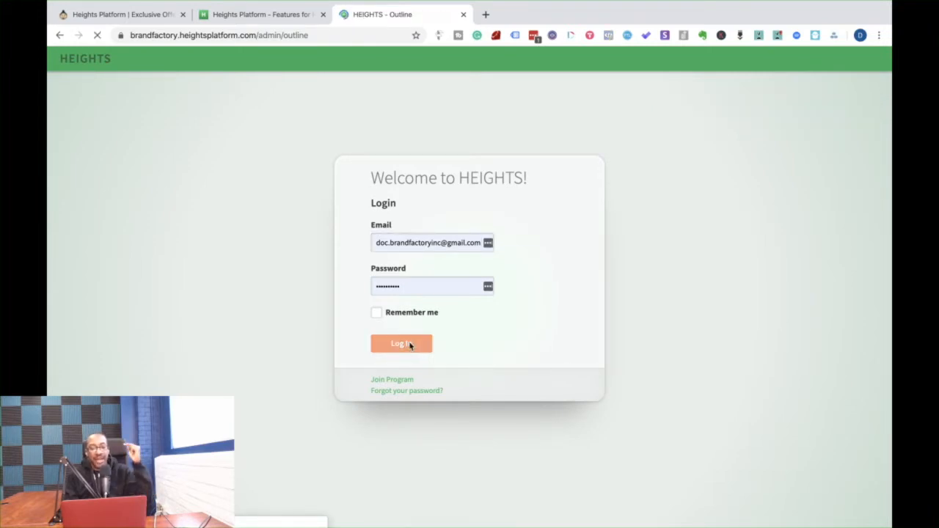
left_click(402, 344)
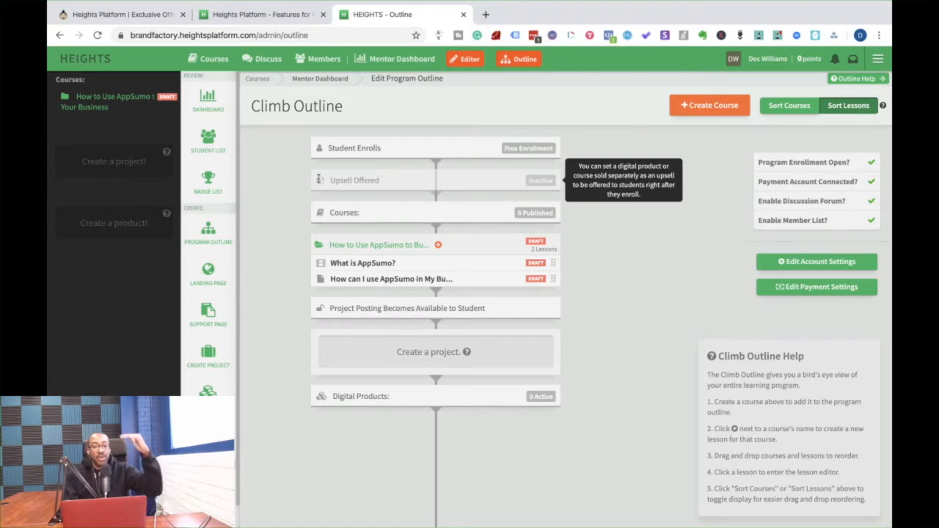
mouse_move(281, 205)
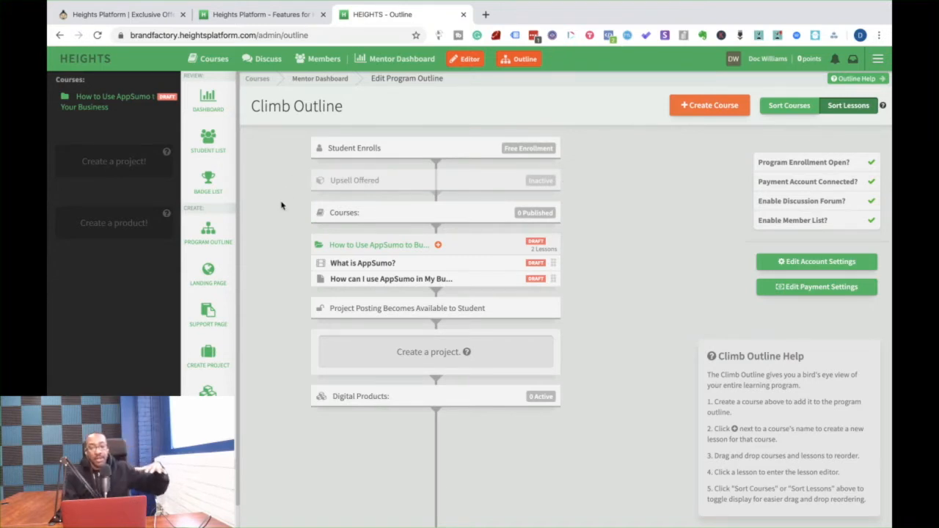
mouse_move(297, 193)
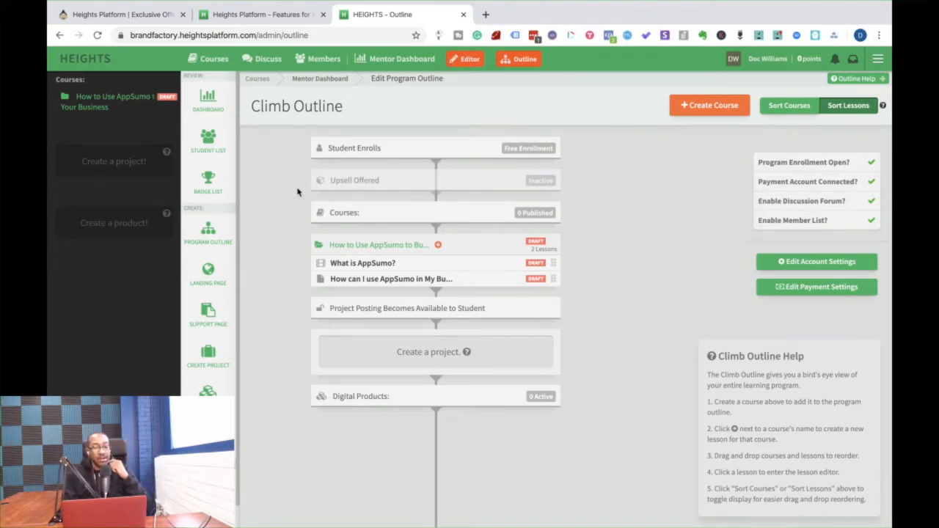
mouse_move(389, 249)
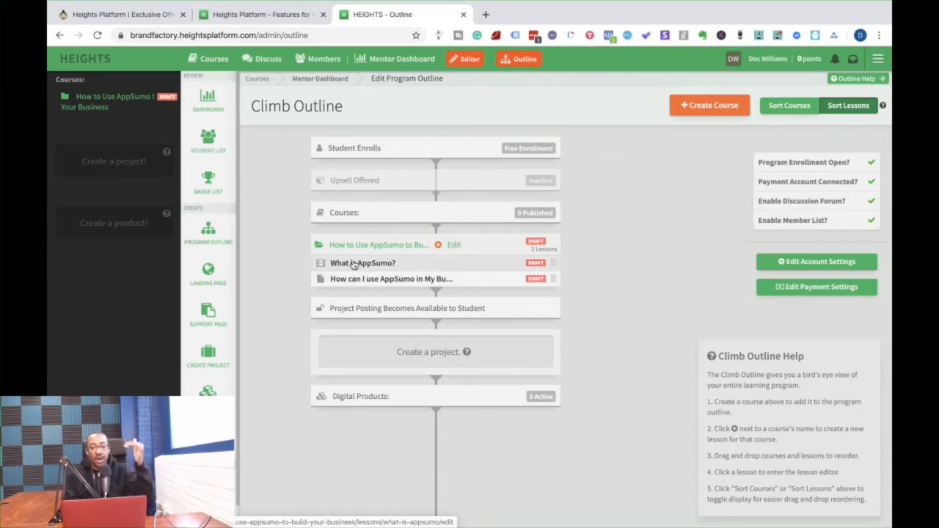
mouse_move(320, 308)
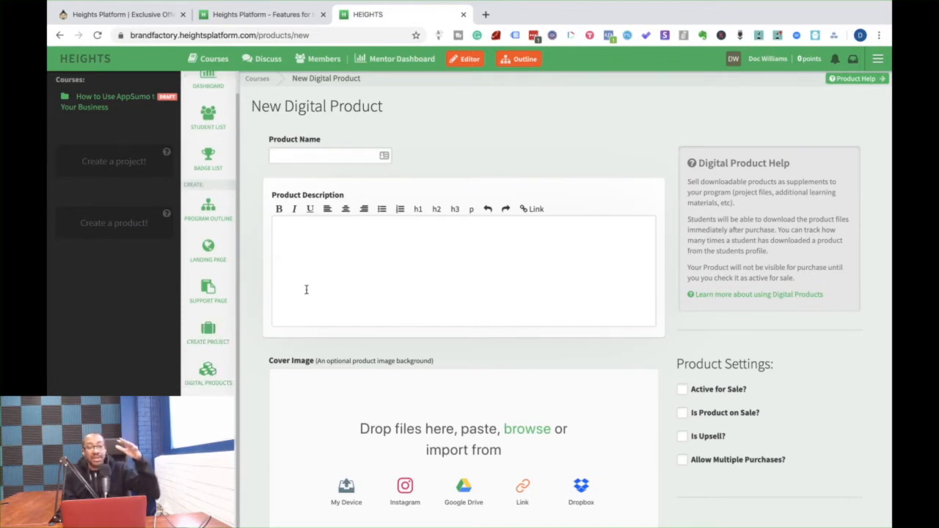
mouse_move(226, 334)
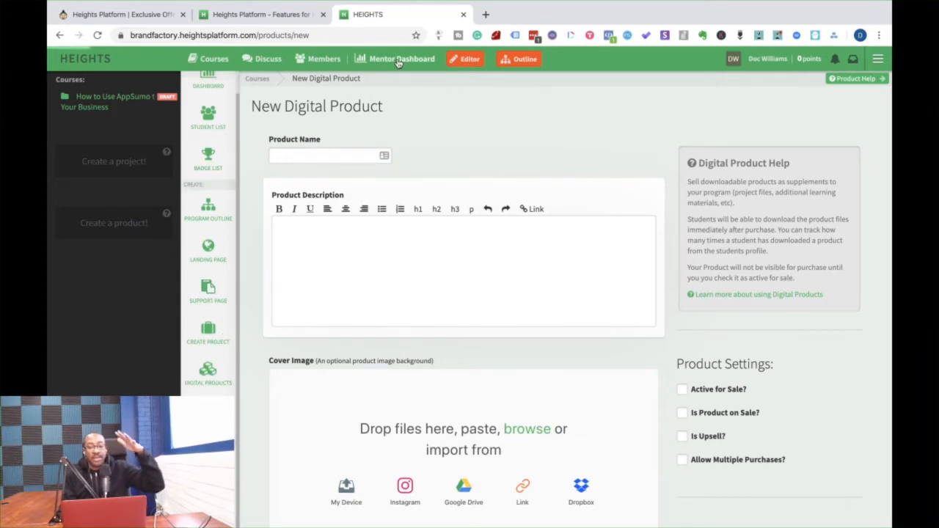
Return to the Mentor Dashboard showing the sign-ups chart, one student and $0 revenue.
left_click(402, 59)
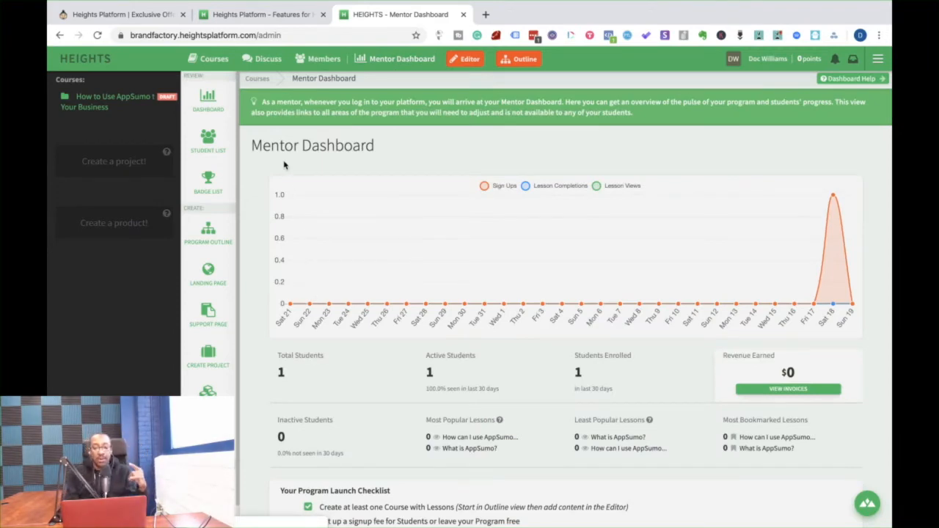
scroll("down", 3)
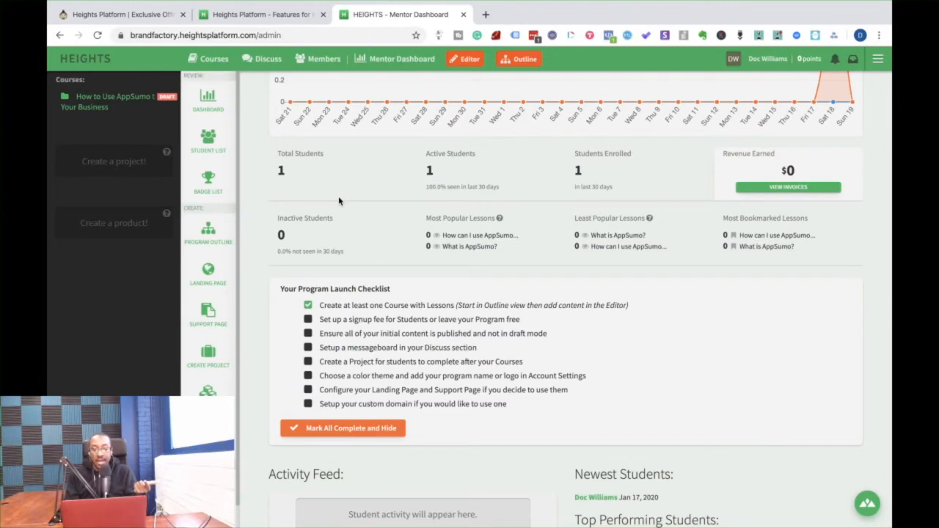
scroll("down", 3)
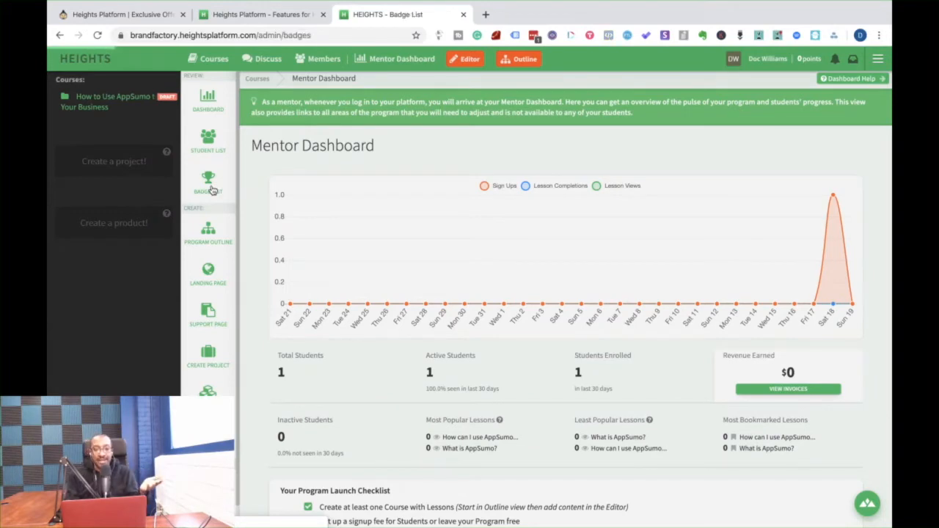
View the System Badges list, dismiss its tour popup, return to the Mentor Dashboard, then switch to the AppSumo deal page.
left_click(209, 184)
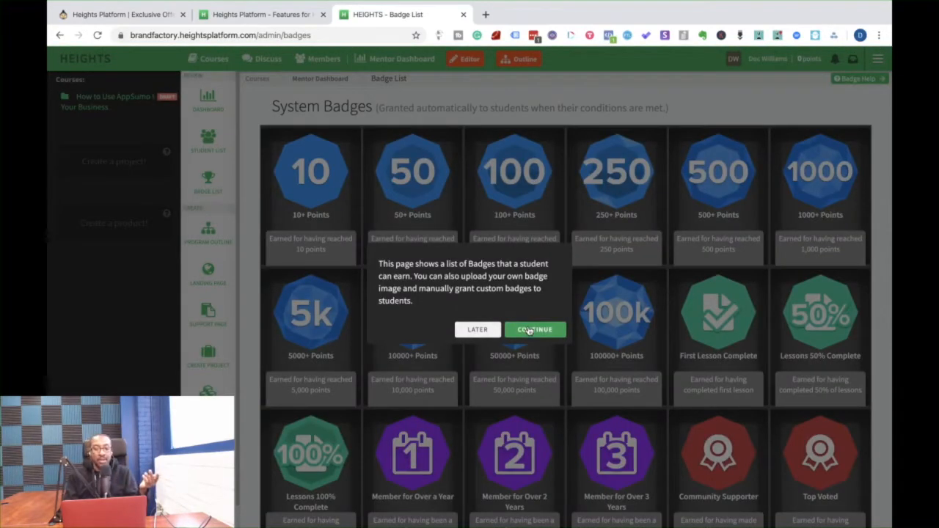
left_click(534, 329)
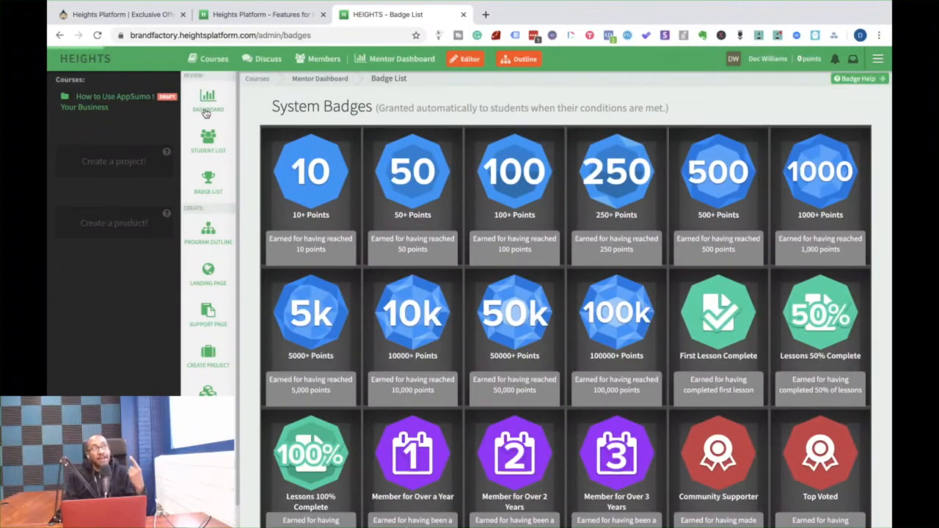
left_click(209, 103)
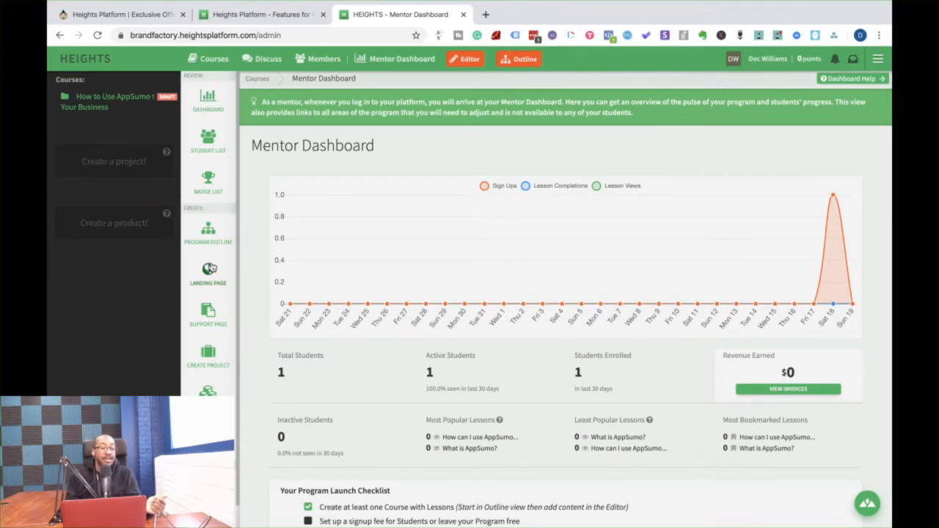
scroll("down", 3)
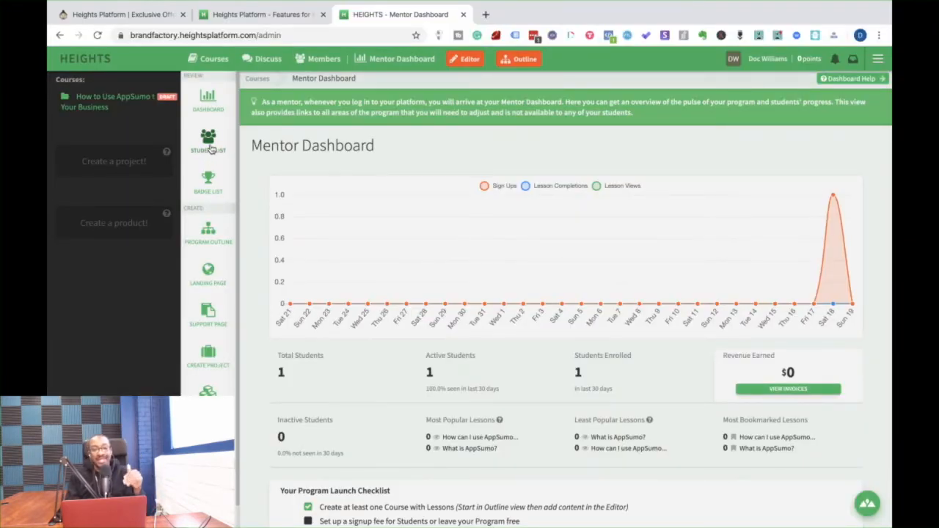
left_click(117, 15)
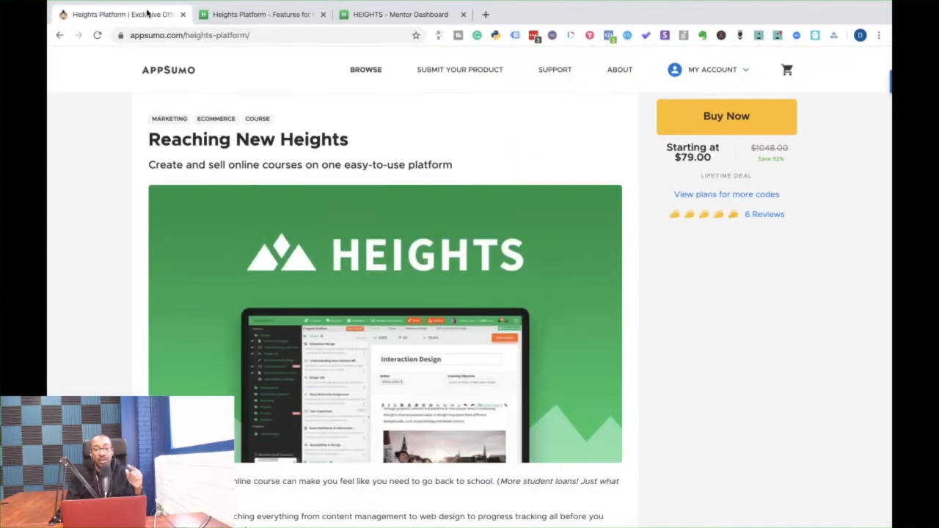
Read the AppSumo deal's lesson editor, plans and Mentor Dashboard sections, then switch to the Heights features site.
scroll("down", 3)
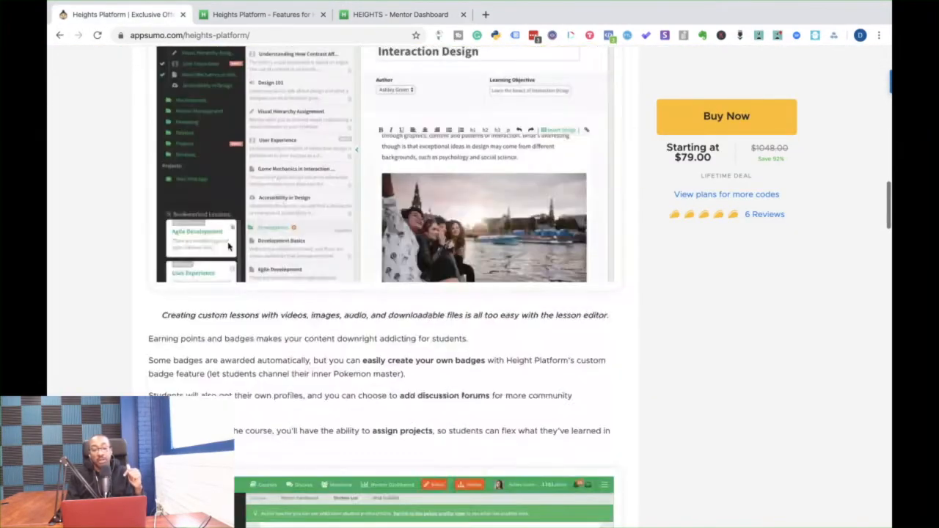
scroll("down", 3)
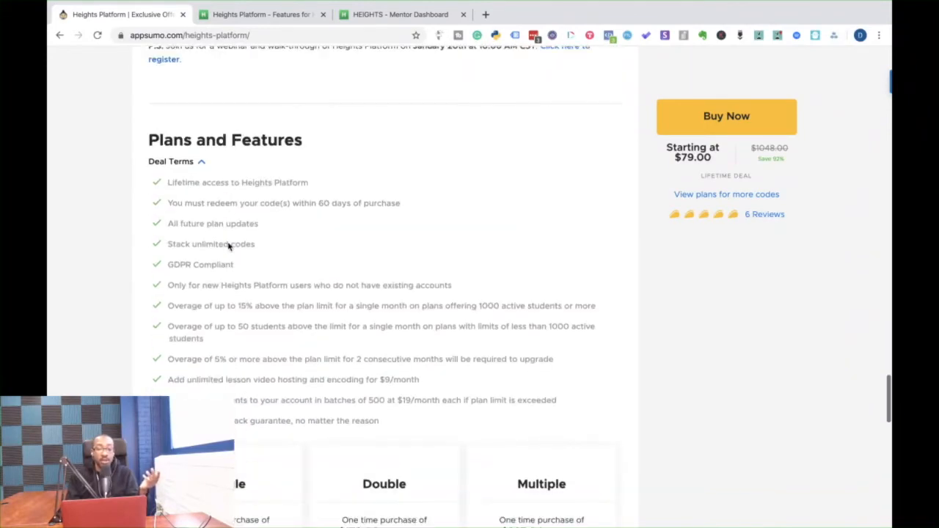
scroll("up", 3)
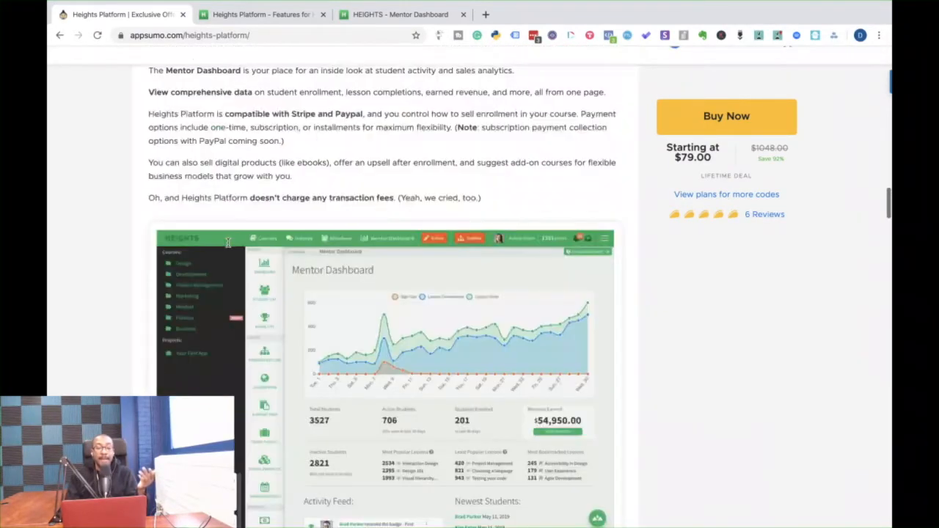
scroll("down", 3)
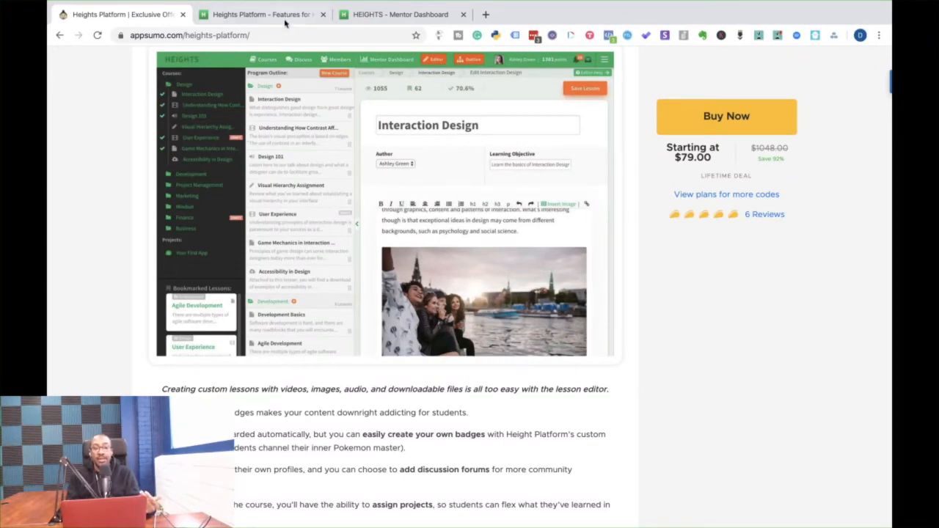
left_click(261, 14)
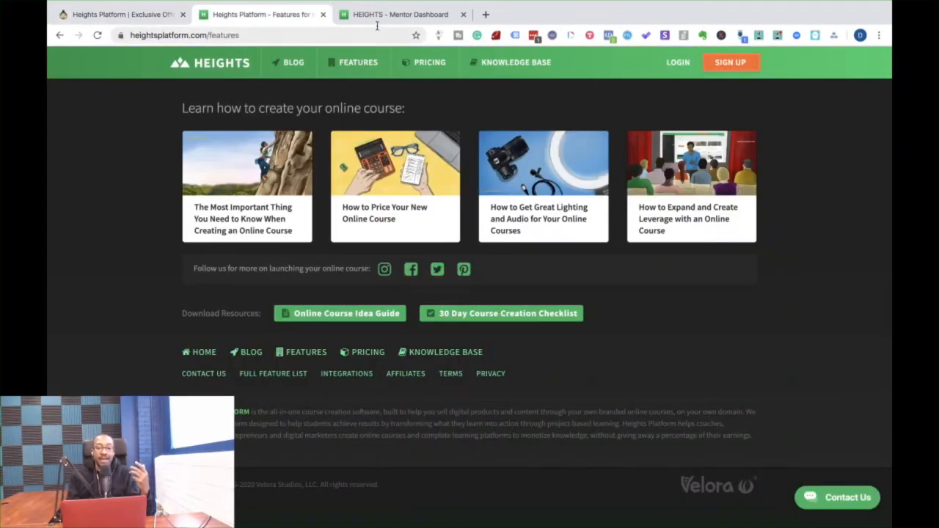
Switch to the Heights admin area and look down the Admin Account Settings page.
left_click(400, 15)
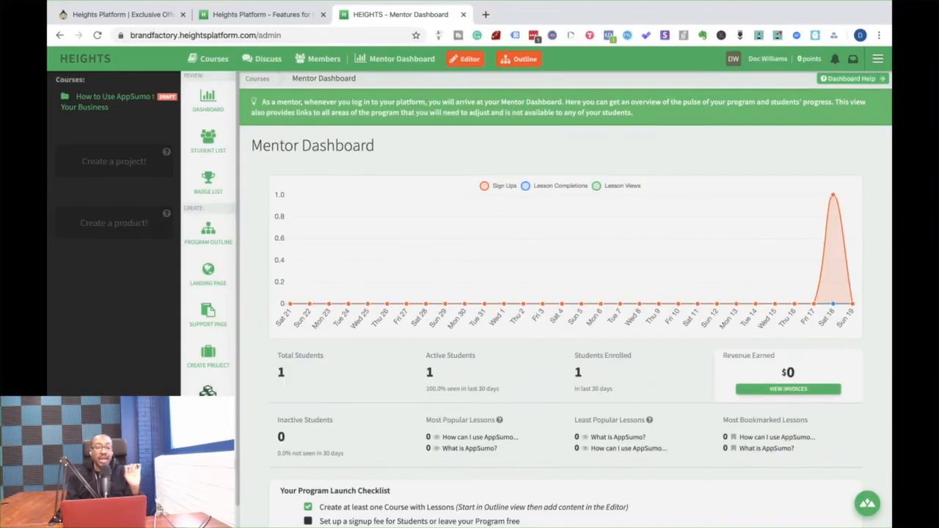
scroll("down", 3)
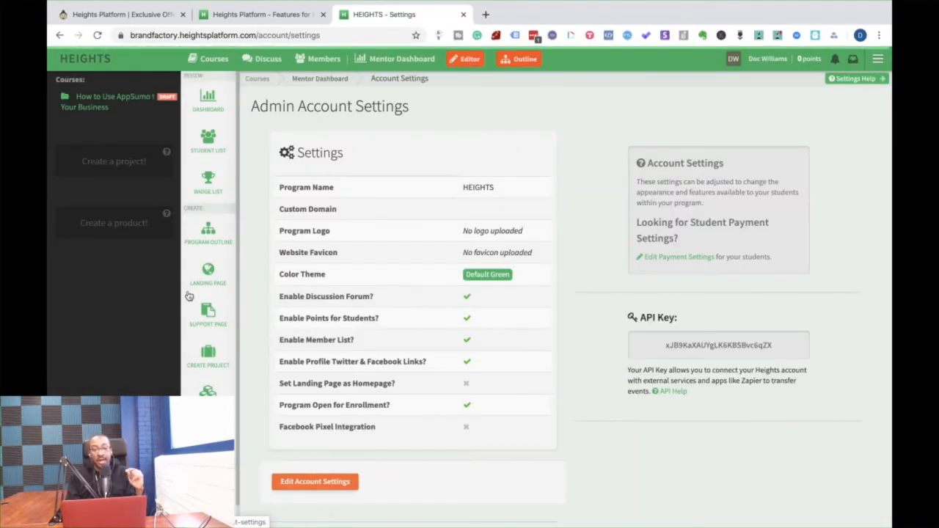
scroll("down", 3)
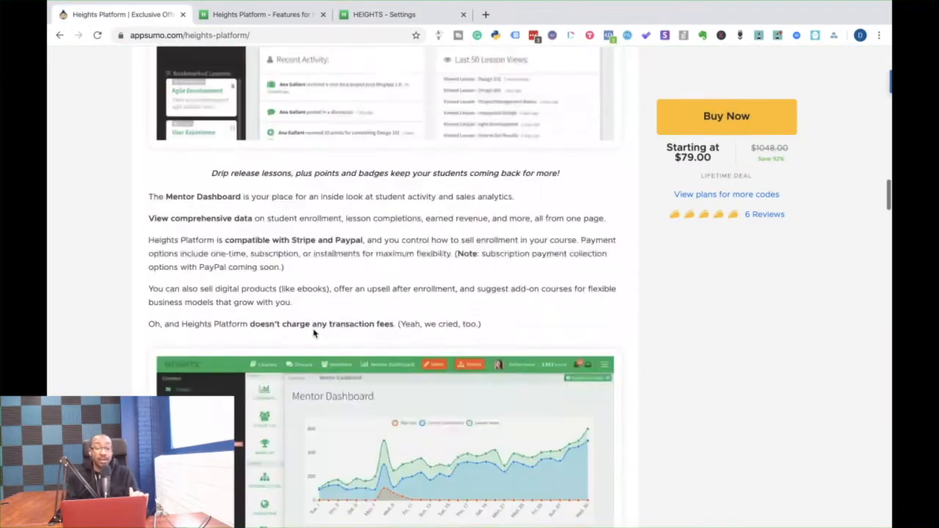
Read the buyer reviews and founder's note, highlight the $19/month extra-students price, then switch to the Heights features site.
scroll("down", 3)
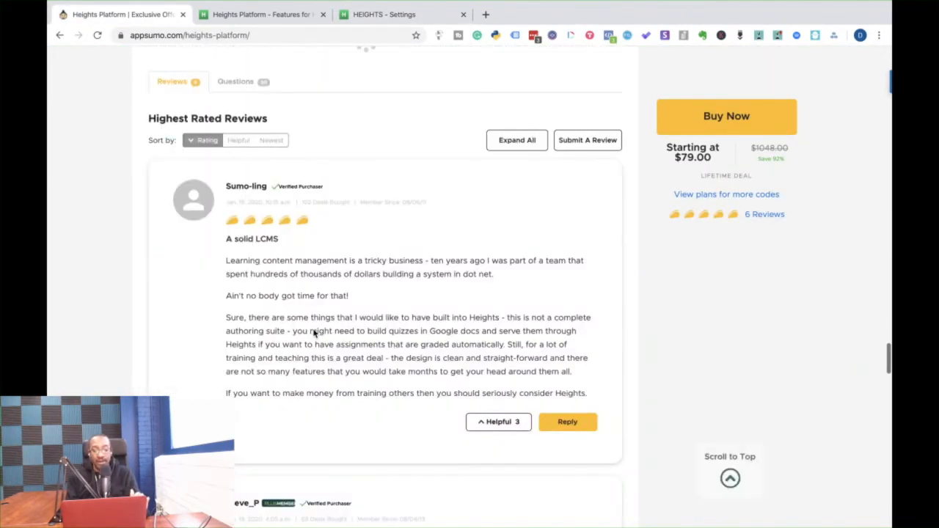
scroll("down", 3)
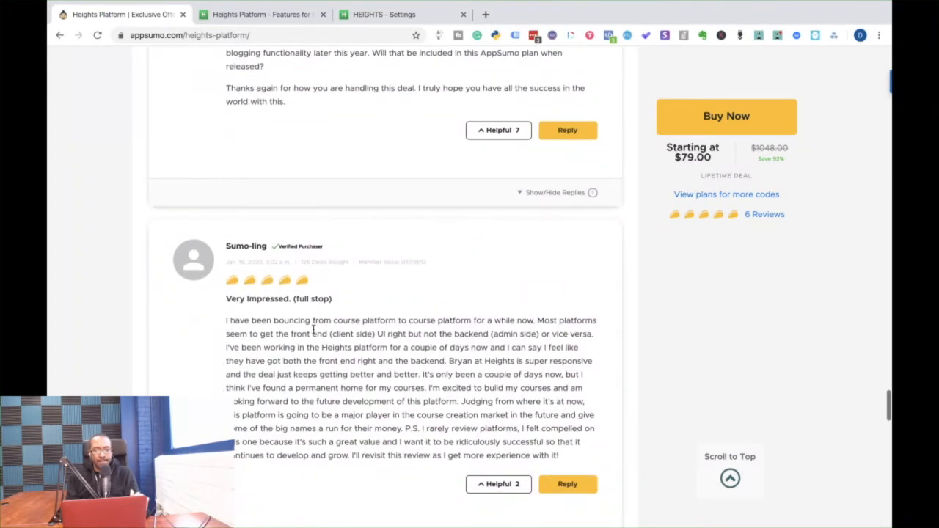
scroll("down", 3)
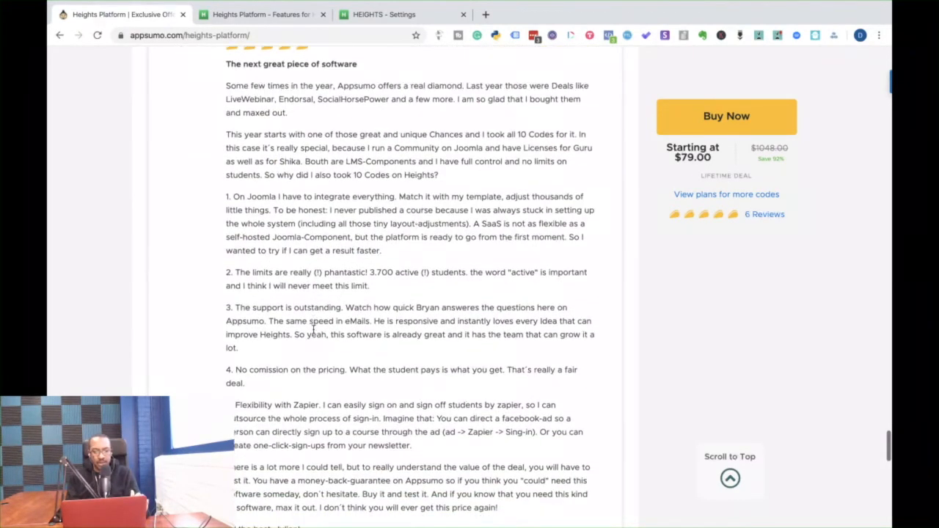
scroll("down", 3)
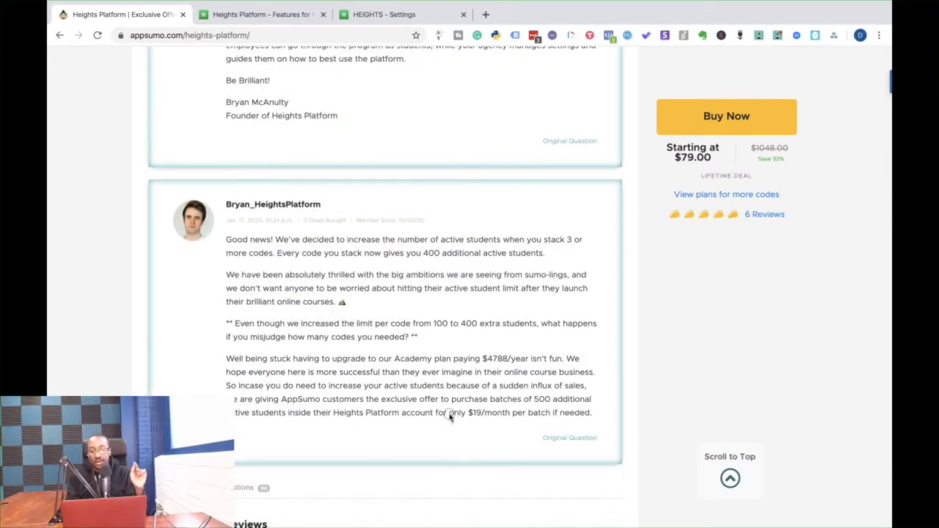
left_click_drag(450, 412, 526, 412)
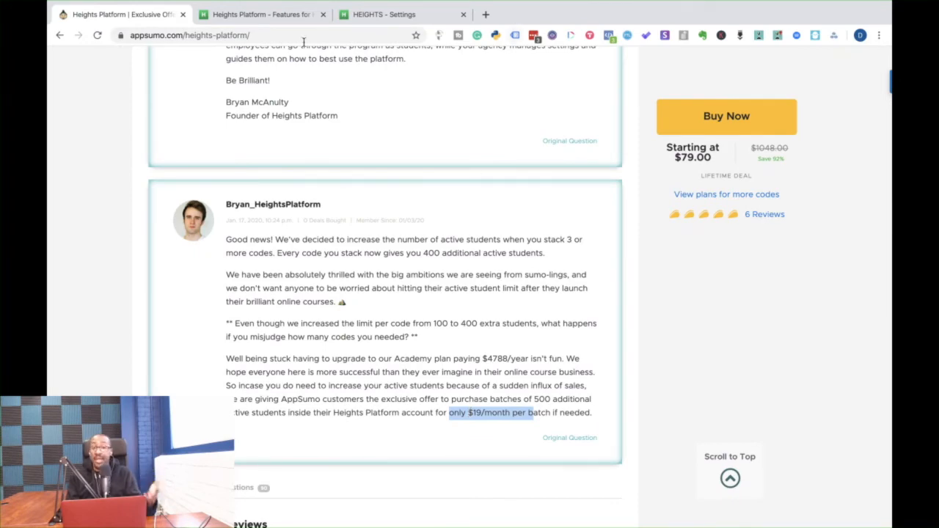
left_click(262, 15)
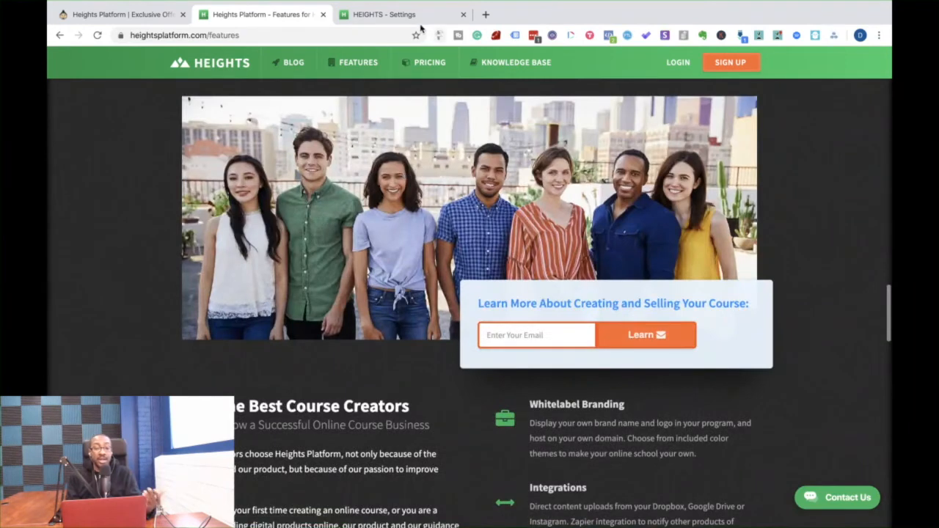
Return to the Heights account settings and go to the All Courses page listing the draft AppSumo course.
left_click(384, 14)
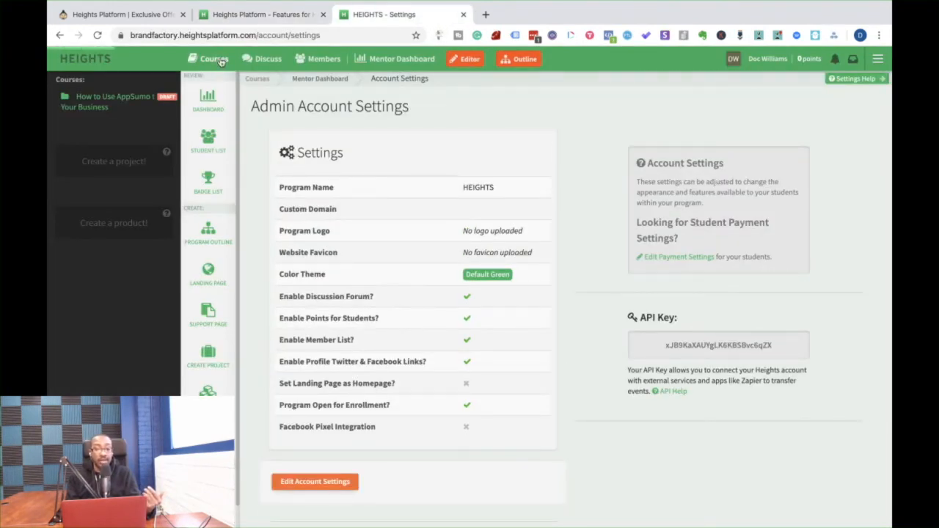
left_click(214, 59)
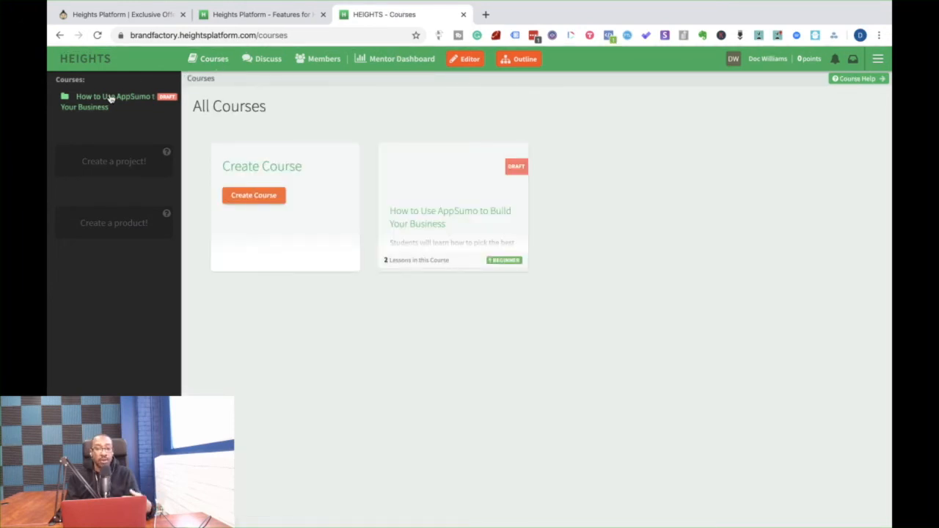
mouse_move(120, 279)
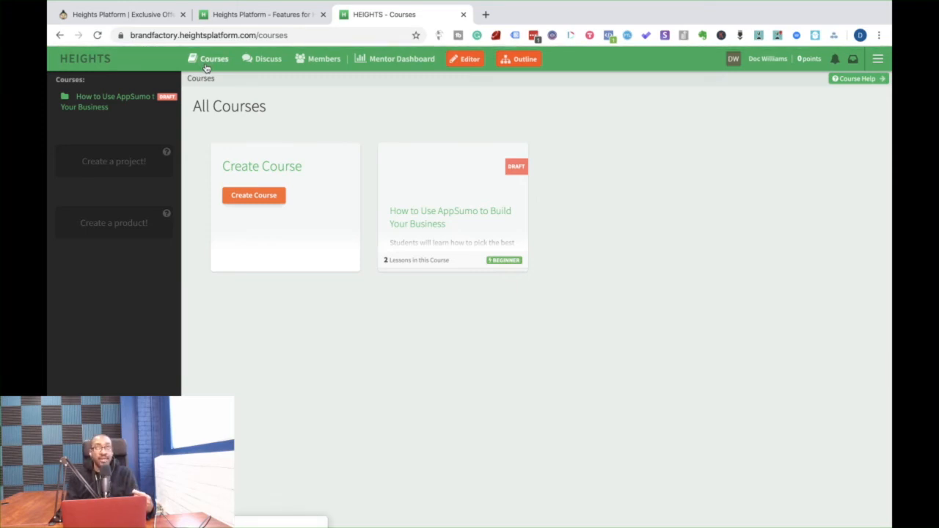
Browse the 'Features that Help Your Students Learn' section of the features site, then reload the Features page.
left_click(261, 14)
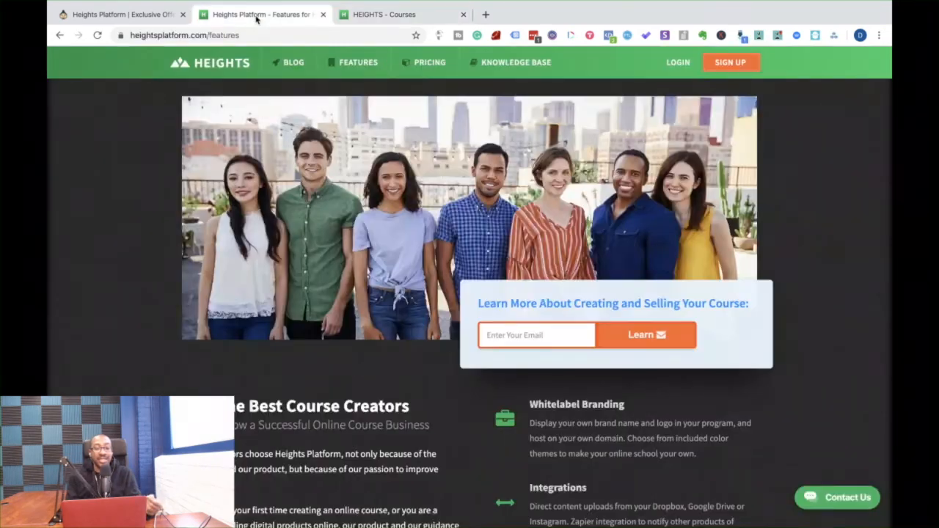
scroll("down", 3)
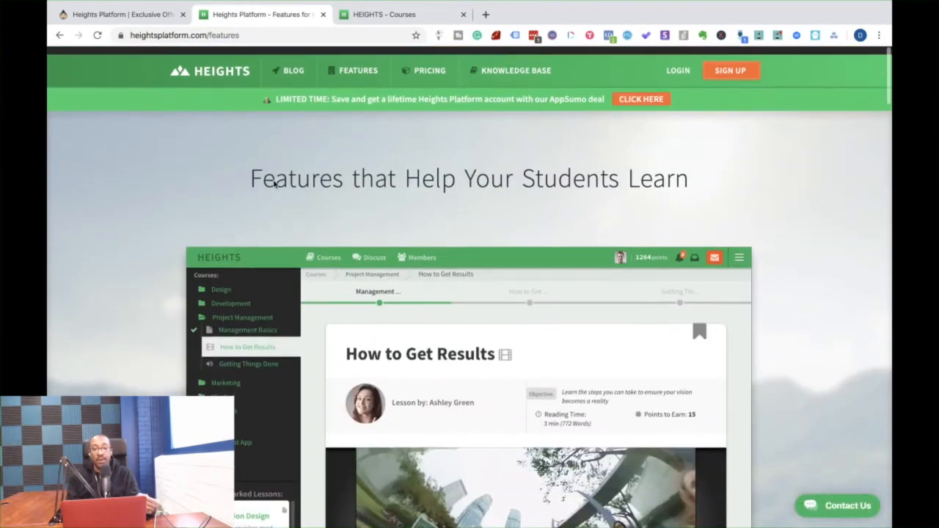
scroll("down", 3)
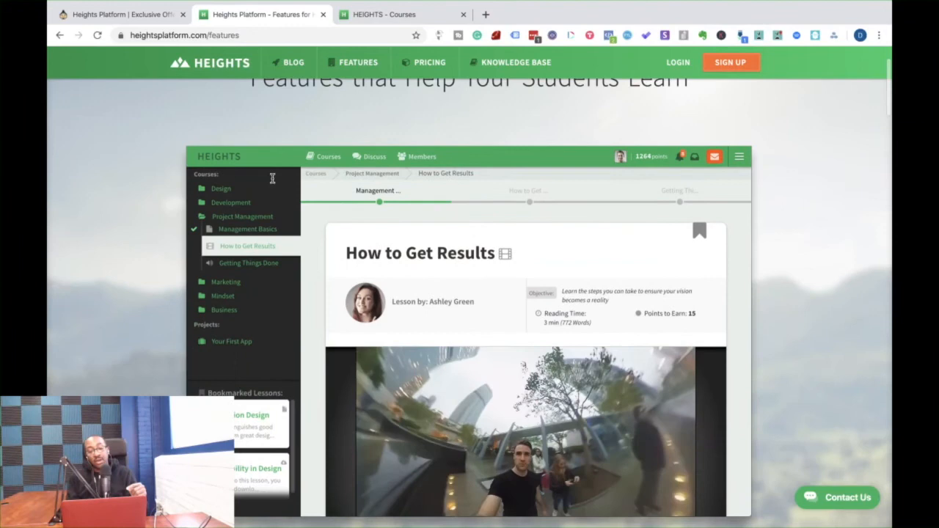
scroll("down", 3)
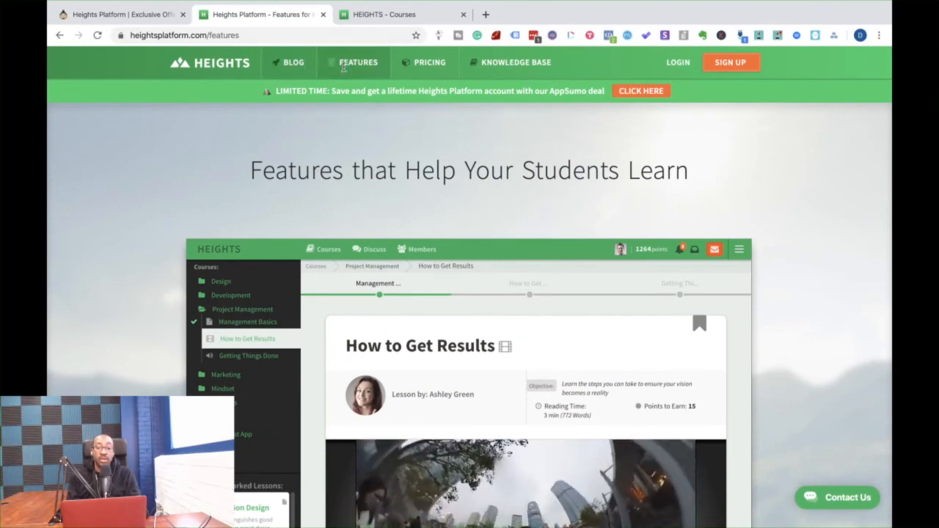
left_click(358, 61)
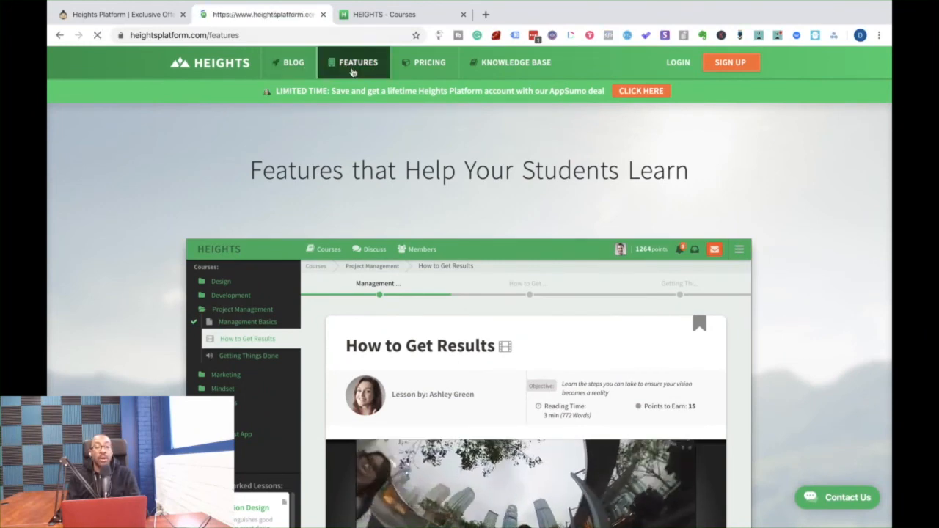